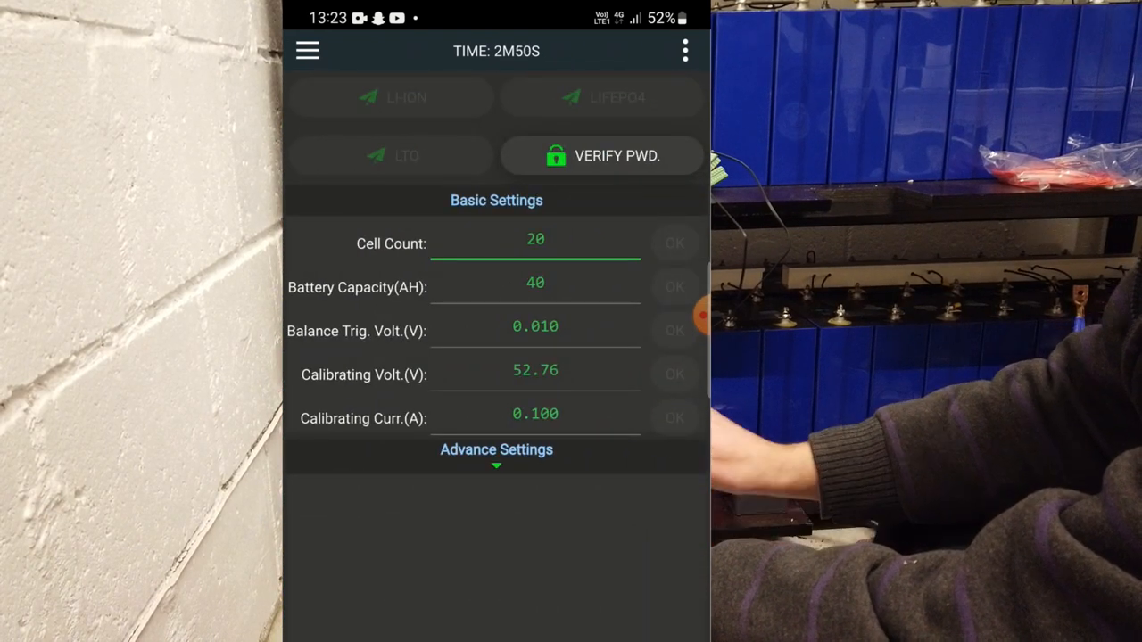
Verify the settings password to unlock basic settings and select the Cell Count field (currently 20).
click(600, 155)
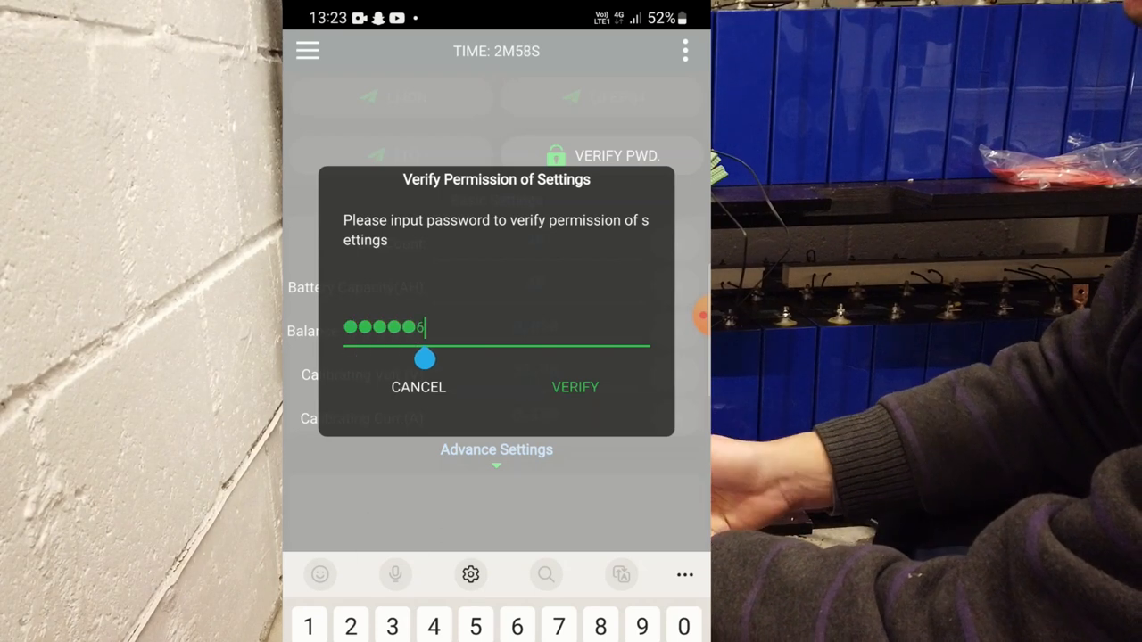
click(575, 387)
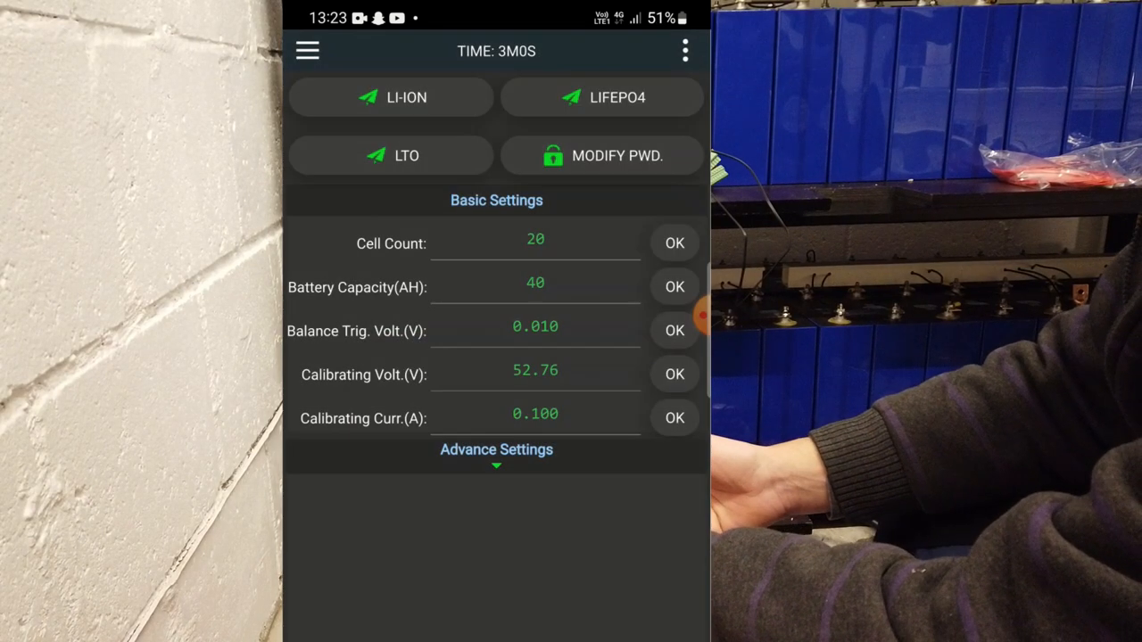
click(535, 243)
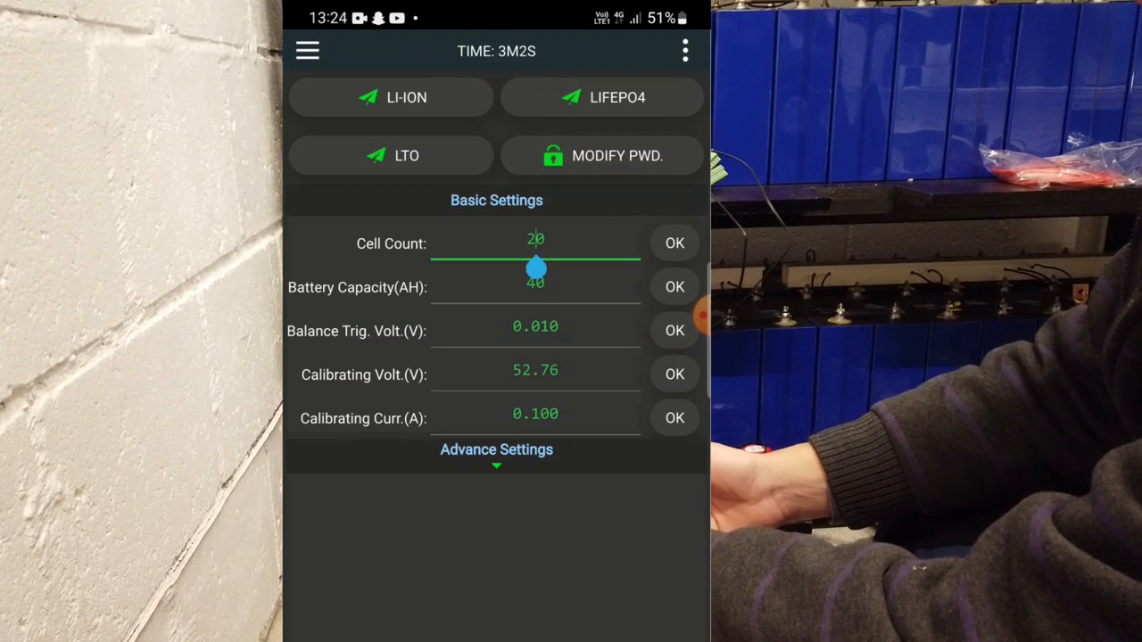
click(535, 243)
text(1)
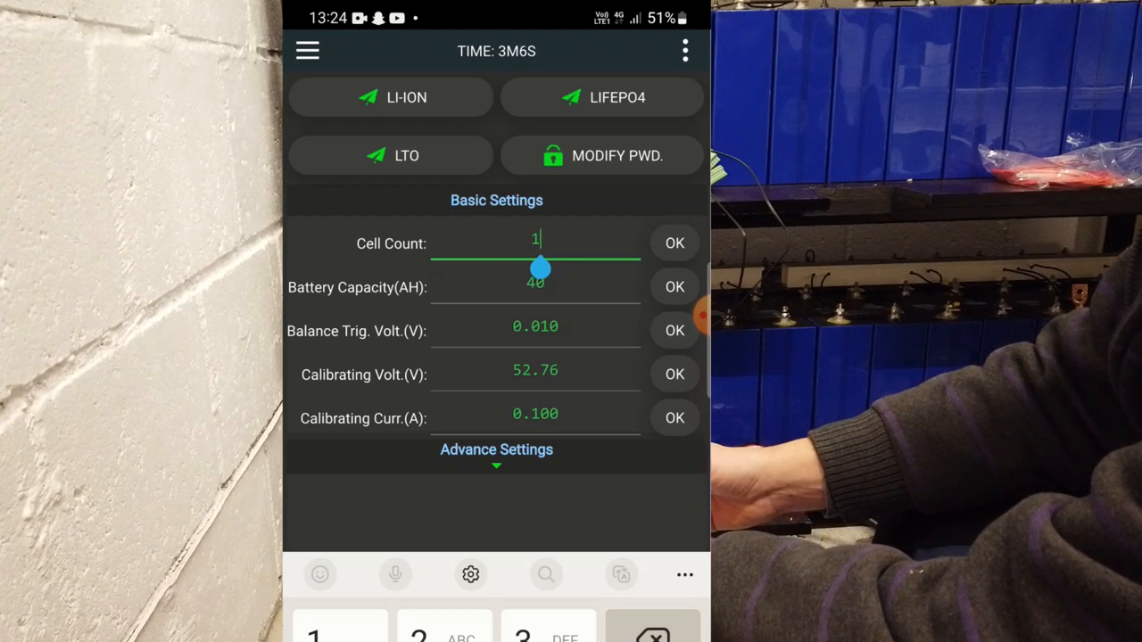
Enter 16 for Cell Count and 280 for Battery Capacity (Ah).
text(6)
click(535, 286)
text(280)
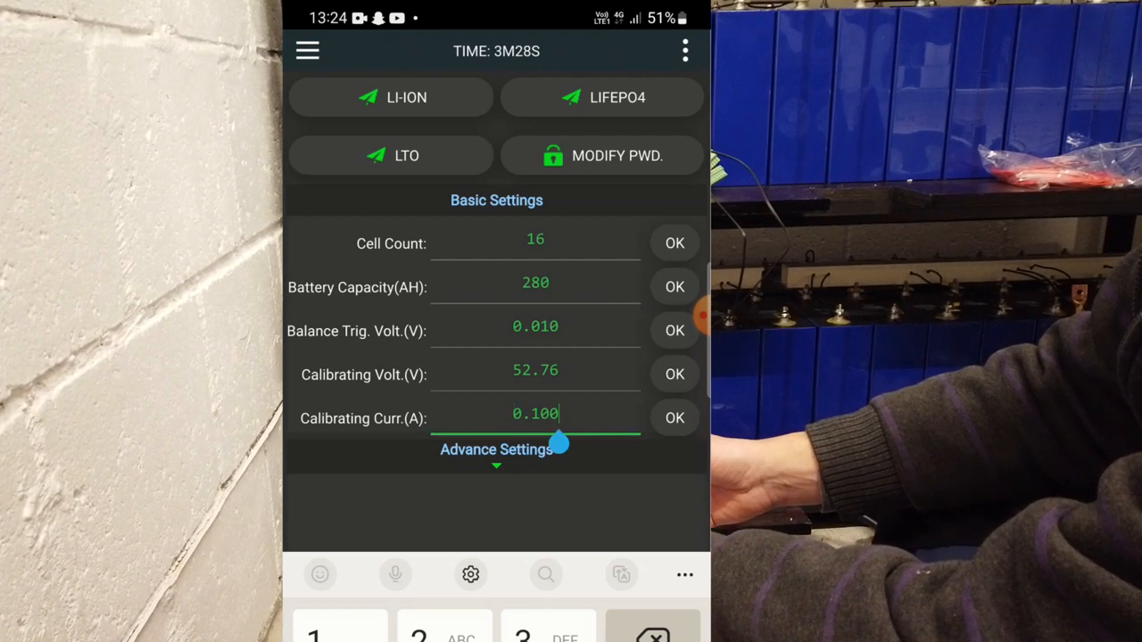
text(1)
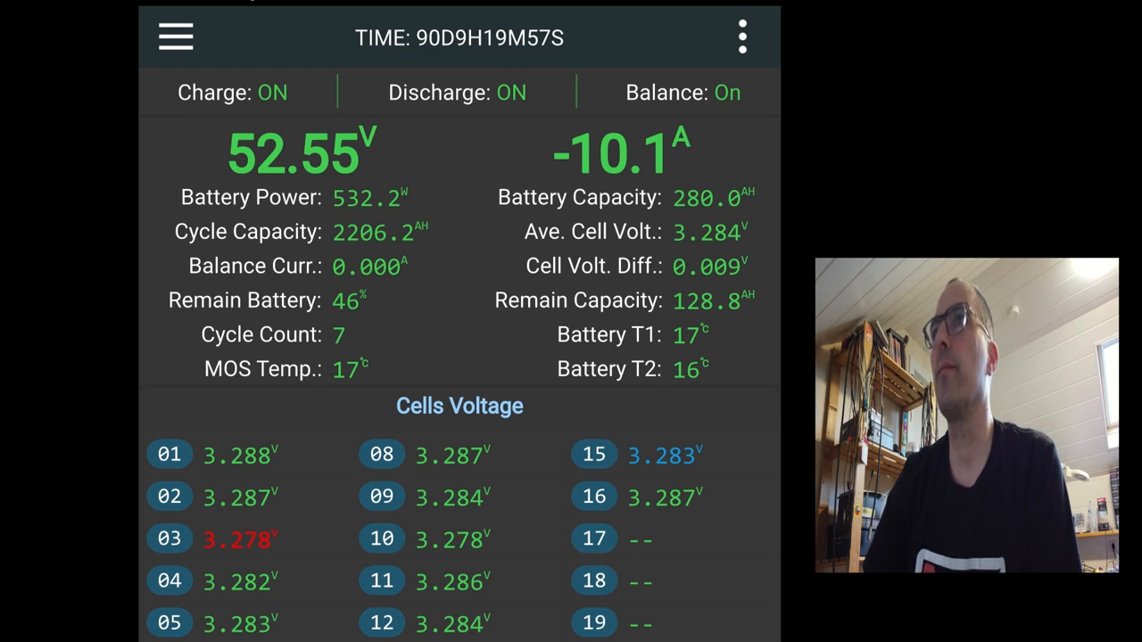
Scroll the Status tab to the 16 cell voltages and wire resistances (about 0.073–0.109 Ω).
scroll(down, 3)
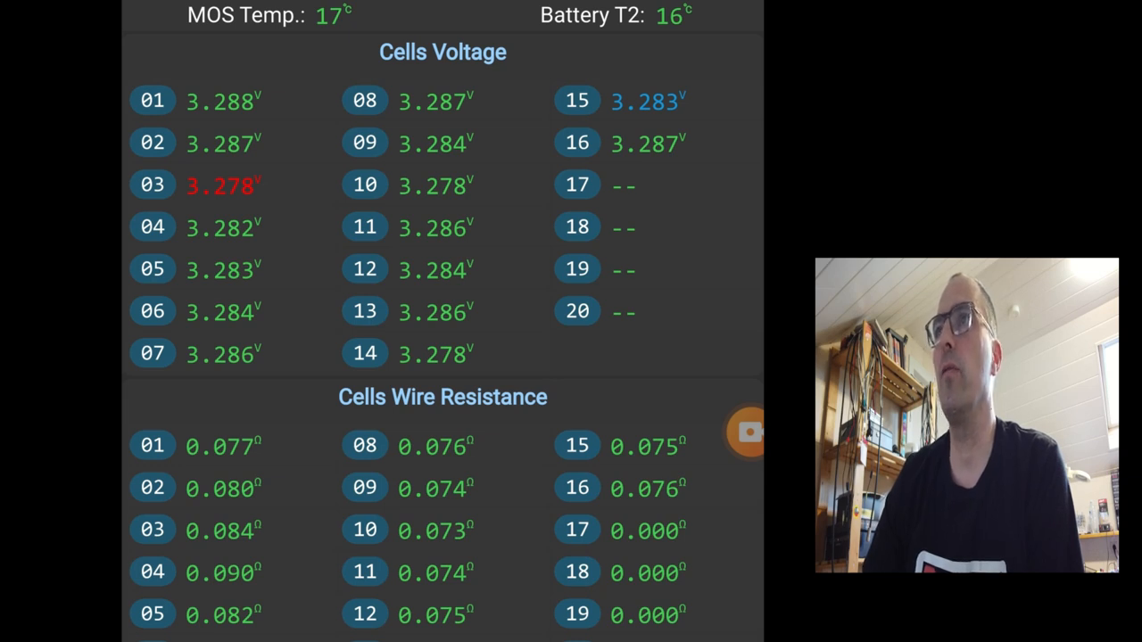
scroll(down, 3)
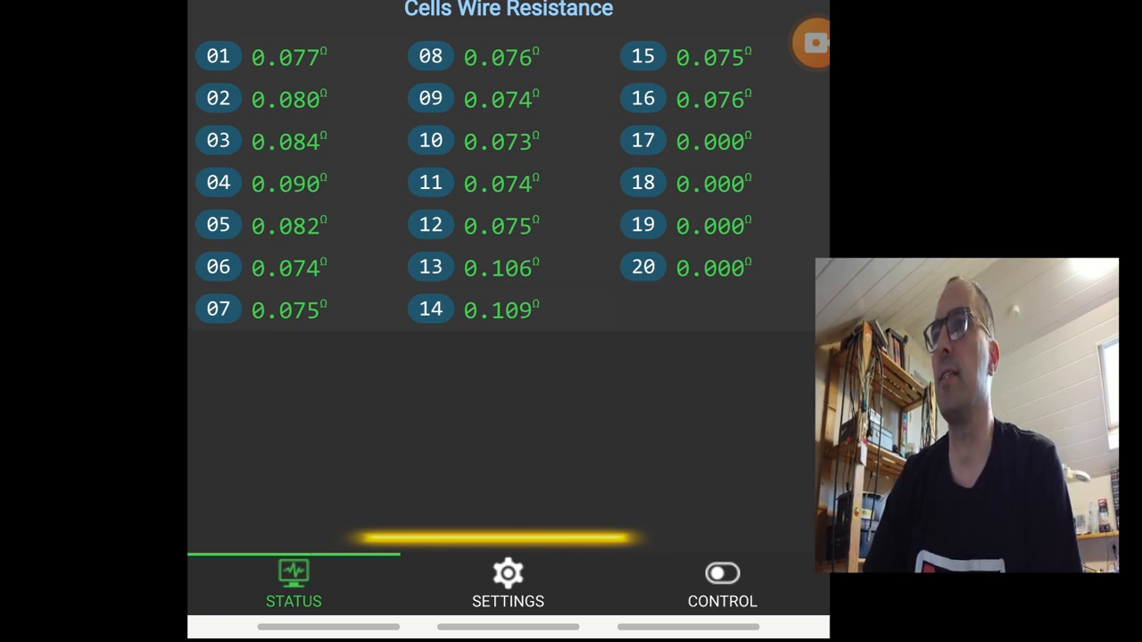
click(508, 586)
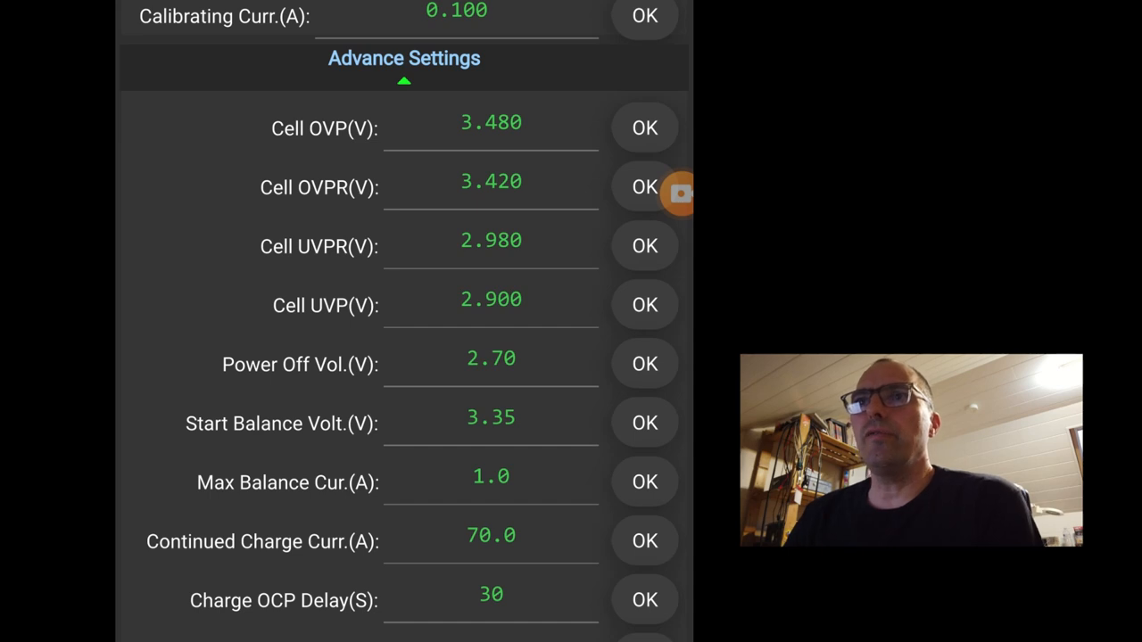
click(491, 122)
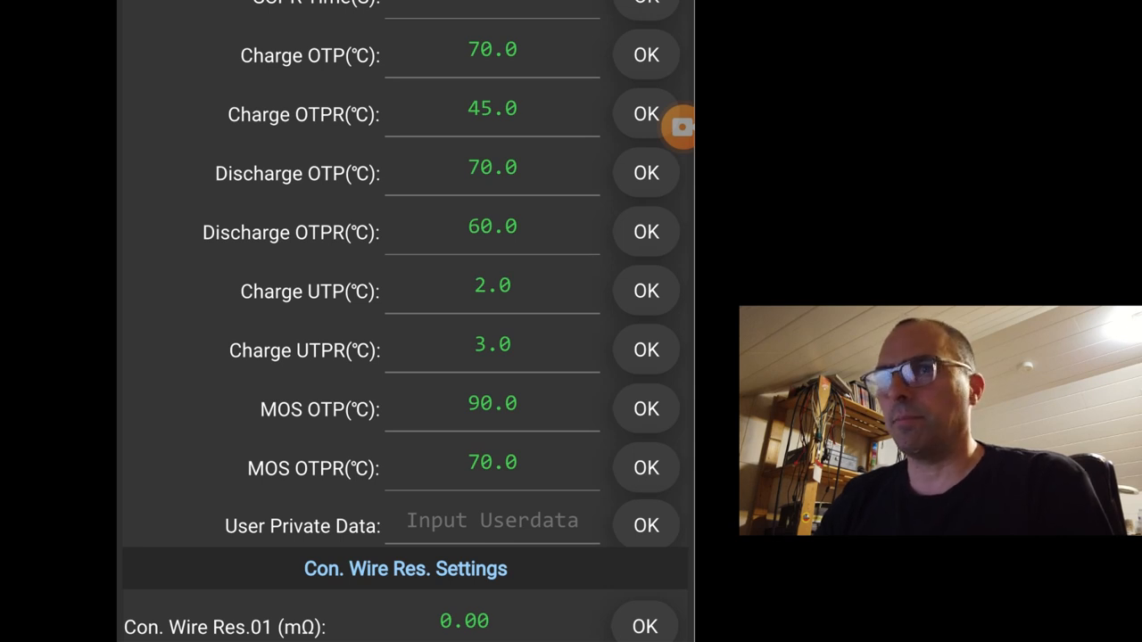
Scroll past temperature protection to connection wire resistance entries 01–08, all 0.00 mΩ.
scroll(down, 3)
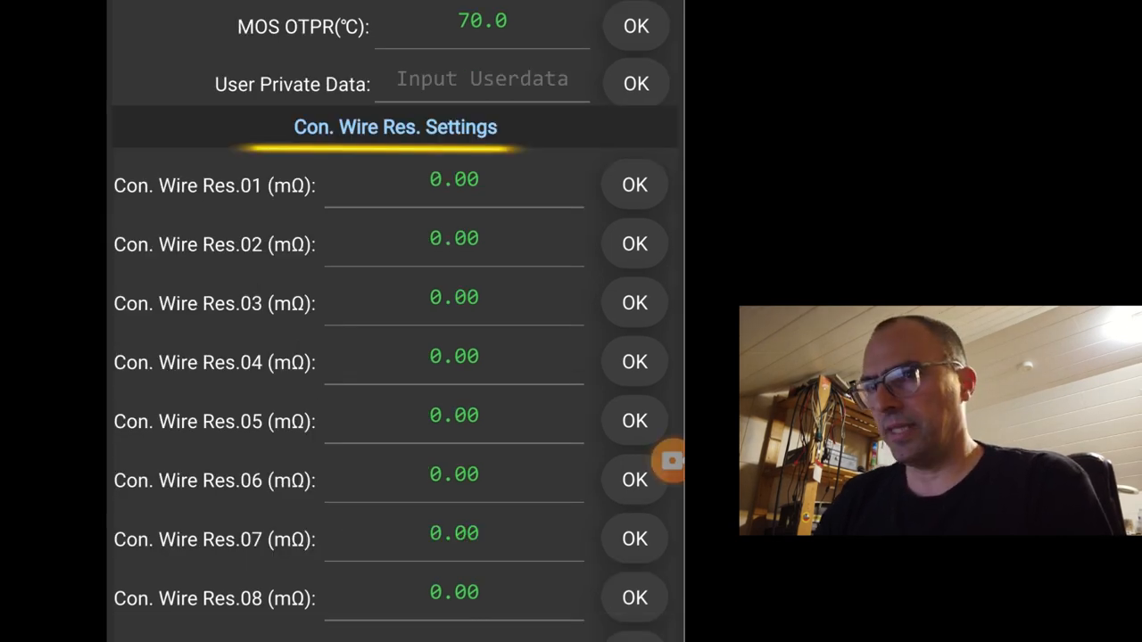